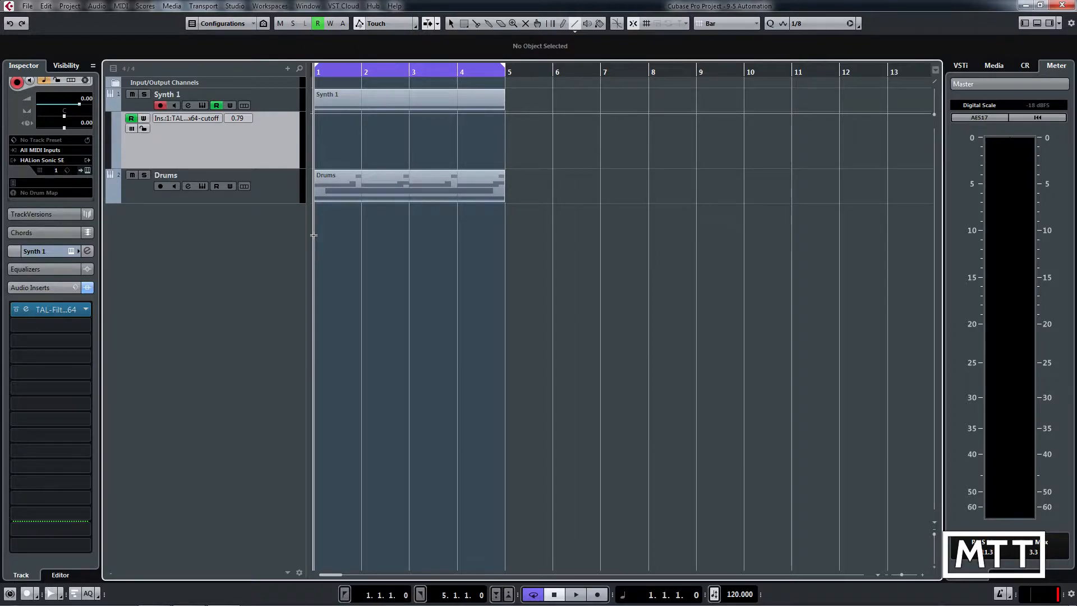
Step: Play the project, then draw a cutoff line from bar 1 rising higher at bar 5
{"action": "left_click", "coordinate": [579, 594]}
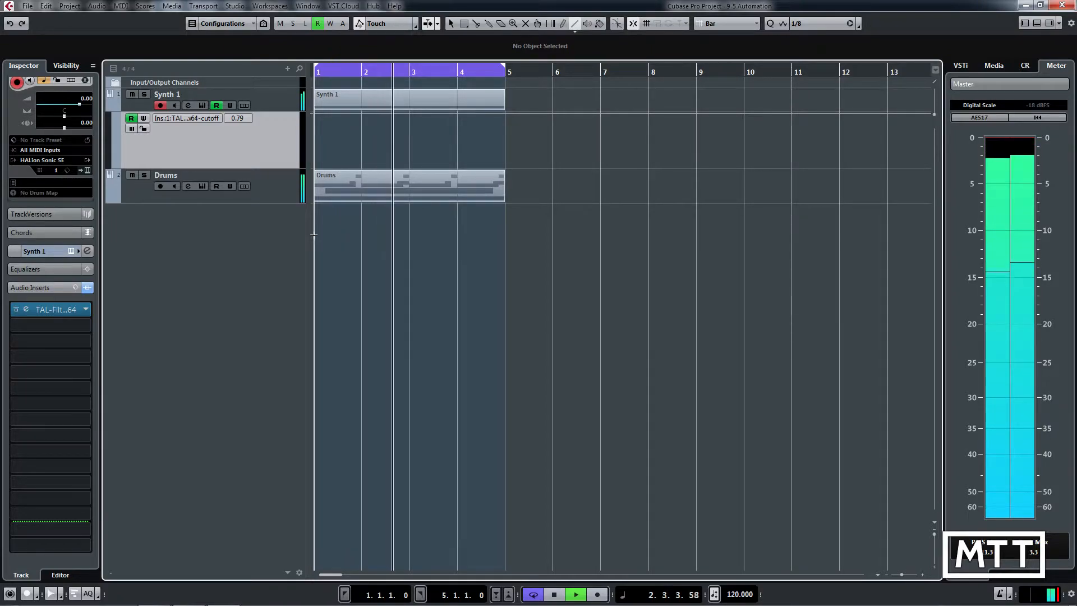
{"action": "left_click", "coordinate": [553, 594]}
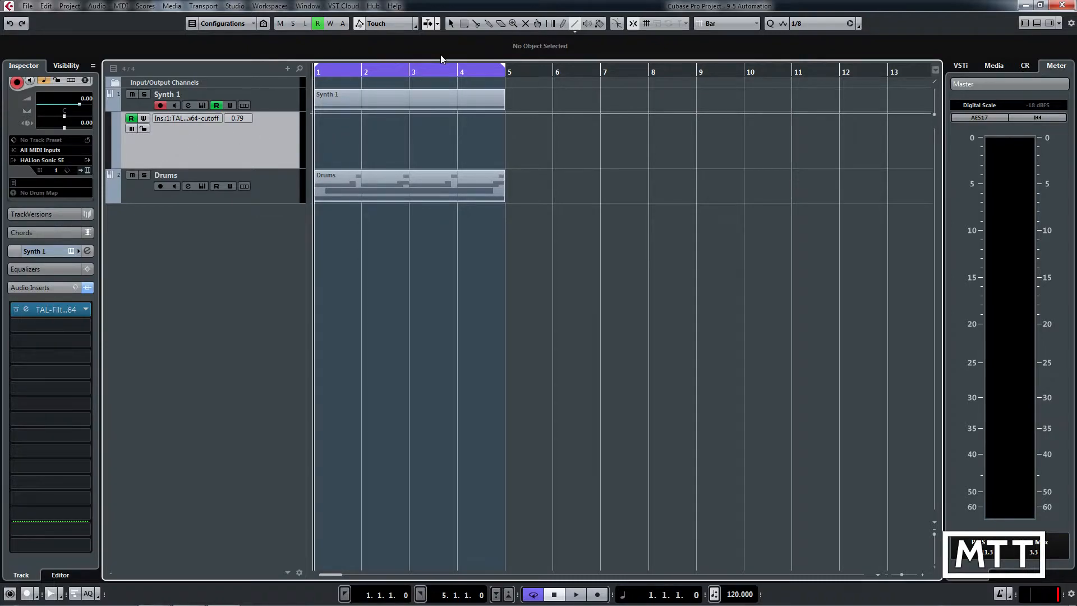
{"action": "mouse_move", "coordinate": [382, 158]}
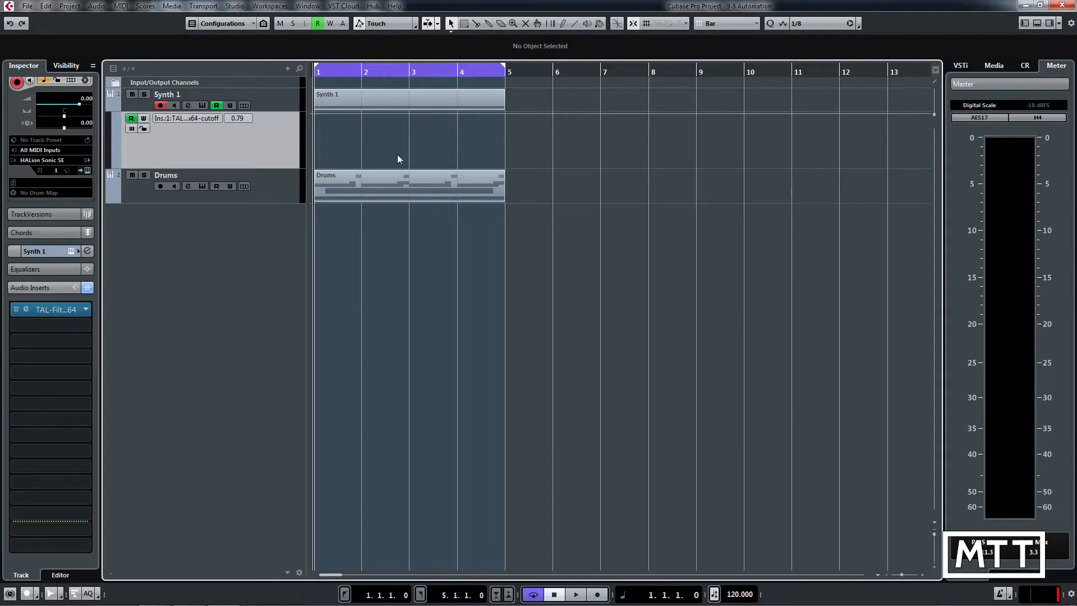
{"action": "mouse_move", "coordinate": [334, 156]}
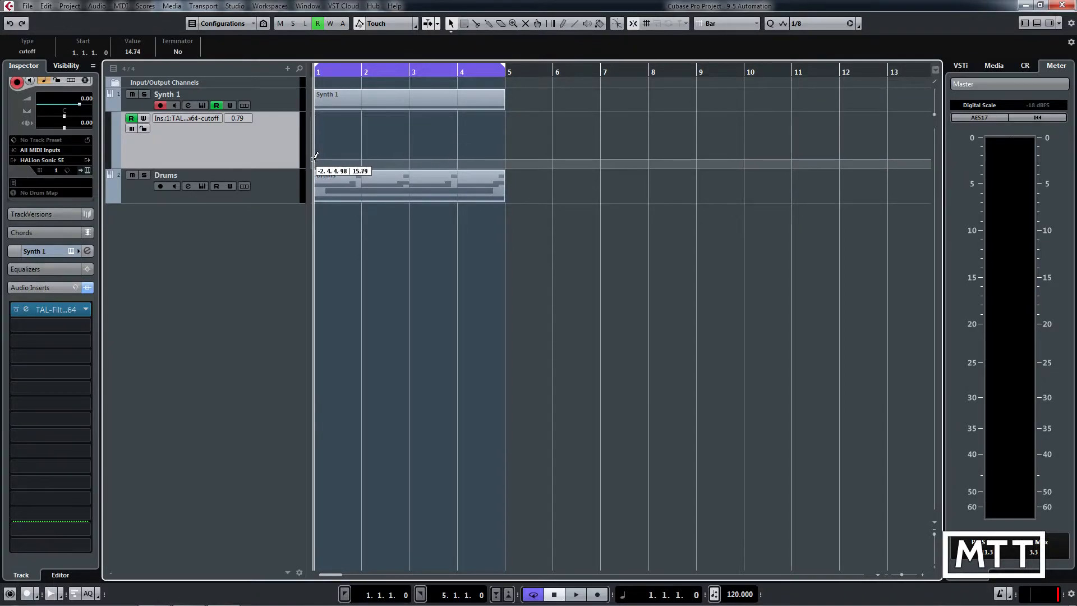
{"action": "left_click_drag", "start_coordinate": [315, 160], "coordinate": [505, 150]}
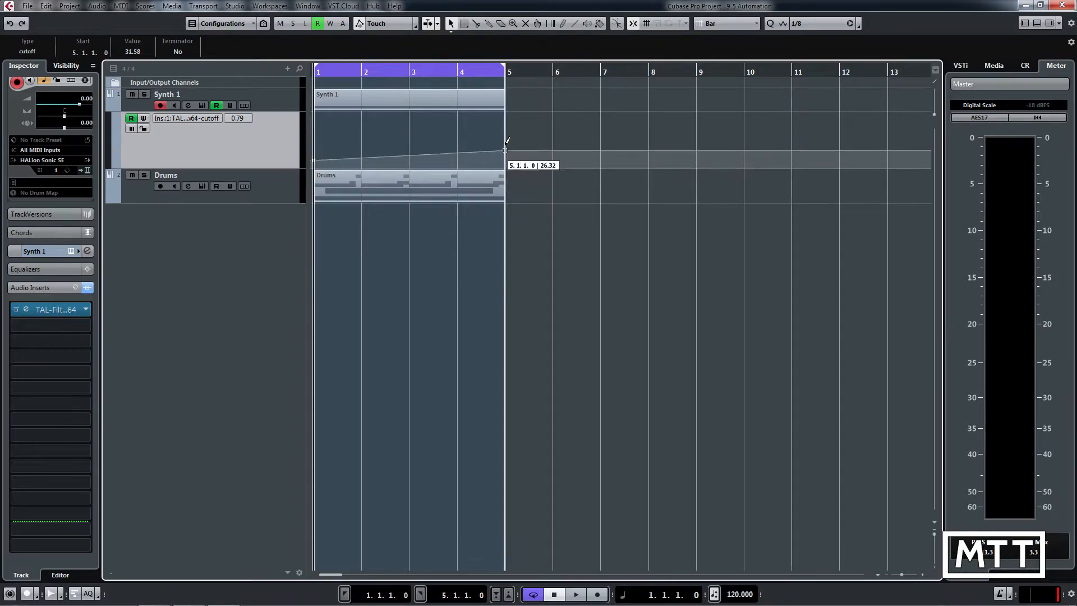
{"action": "left_click_drag", "start_coordinate": [505, 150], "coordinate": [505, 118]}
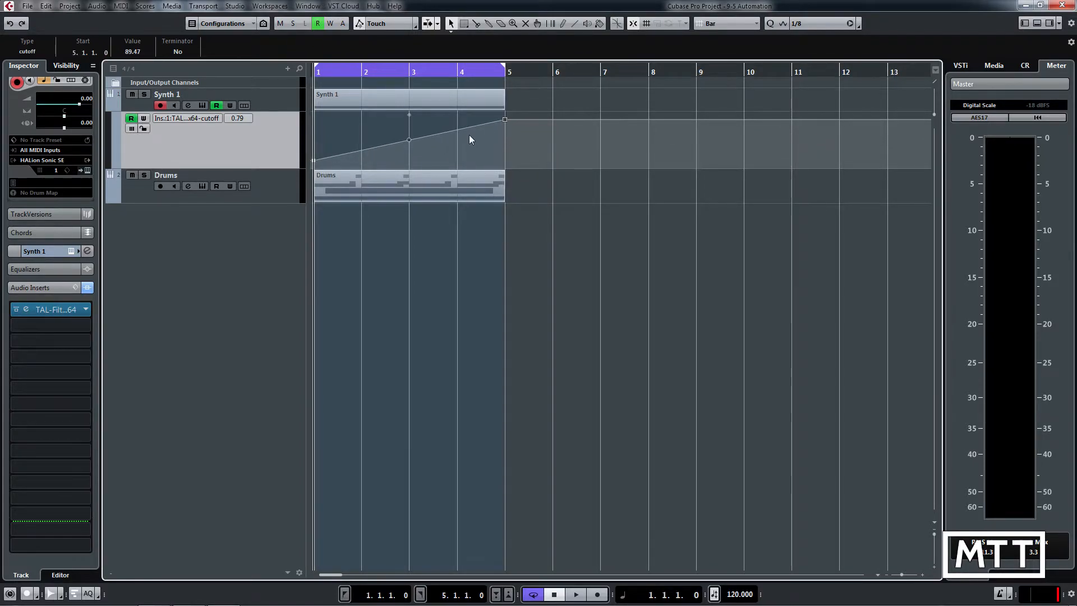
Step: Bend the bar 1–5 cutoff ramp into a curve
{"action": "left_click_drag", "start_coordinate": [409, 140], "coordinate": [385, 144]}
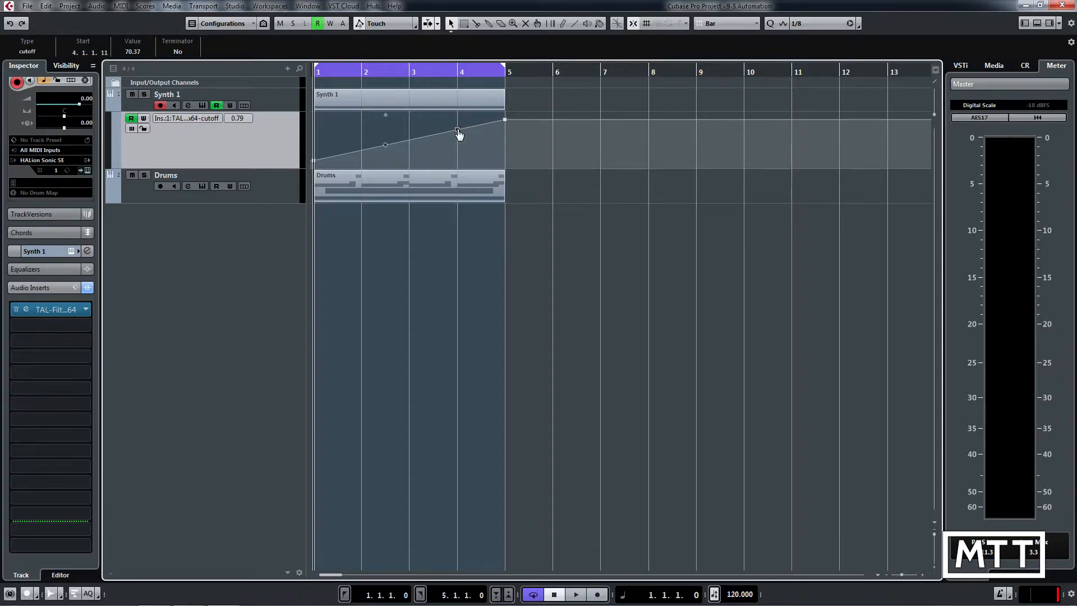
{"action": "left_click_drag", "start_coordinate": [459, 131], "coordinate": [456, 145]}
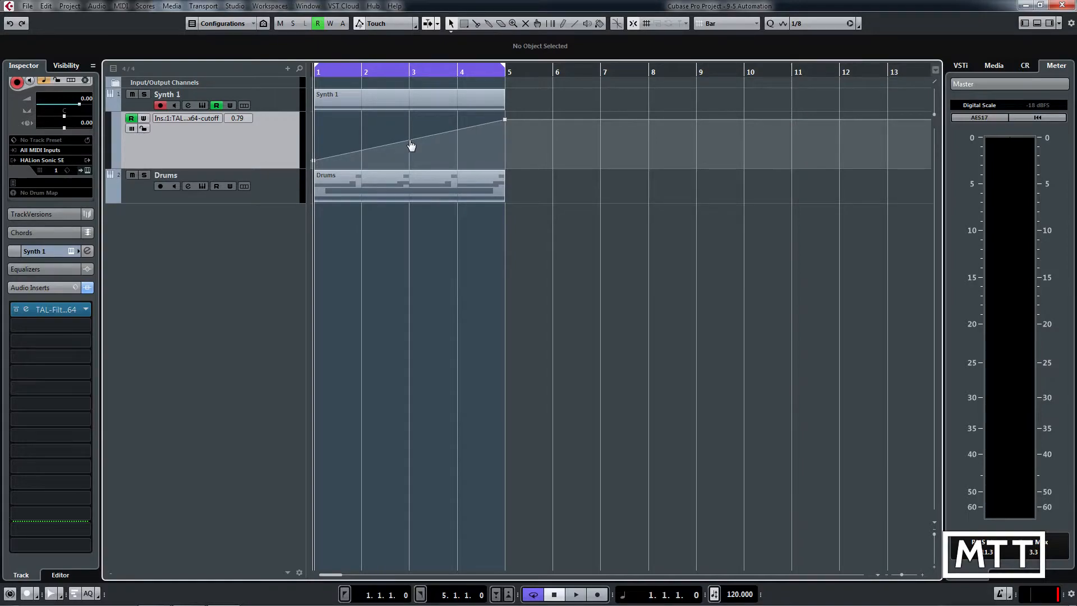
{"action": "left_click_drag", "start_coordinate": [411, 145], "coordinate": [458, 160]}
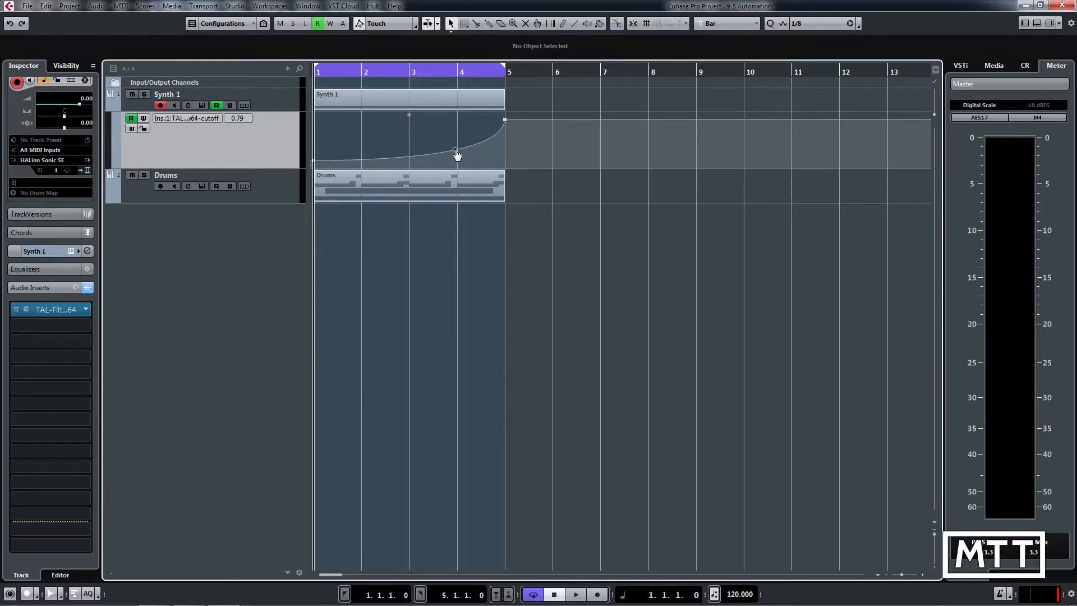
Step: Drag the bar 1 automation point to a starting cutoff value of about 22.11
{"action": "left_click", "coordinate": [576, 594]}
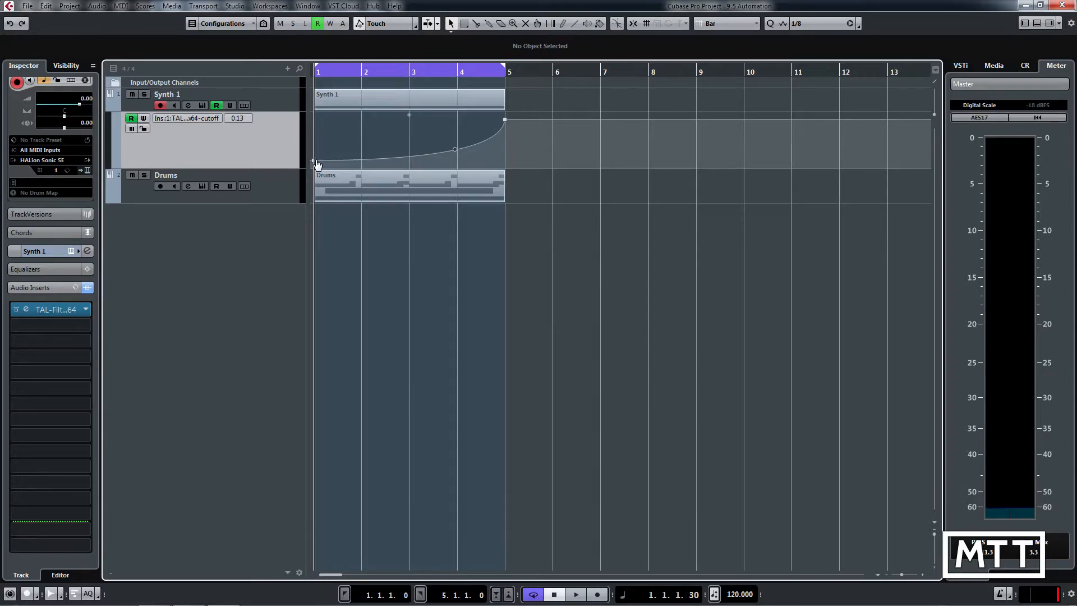
{"action": "left_click_drag", "start_coordinate": [316, 149], "coordinate": [316, 158]}
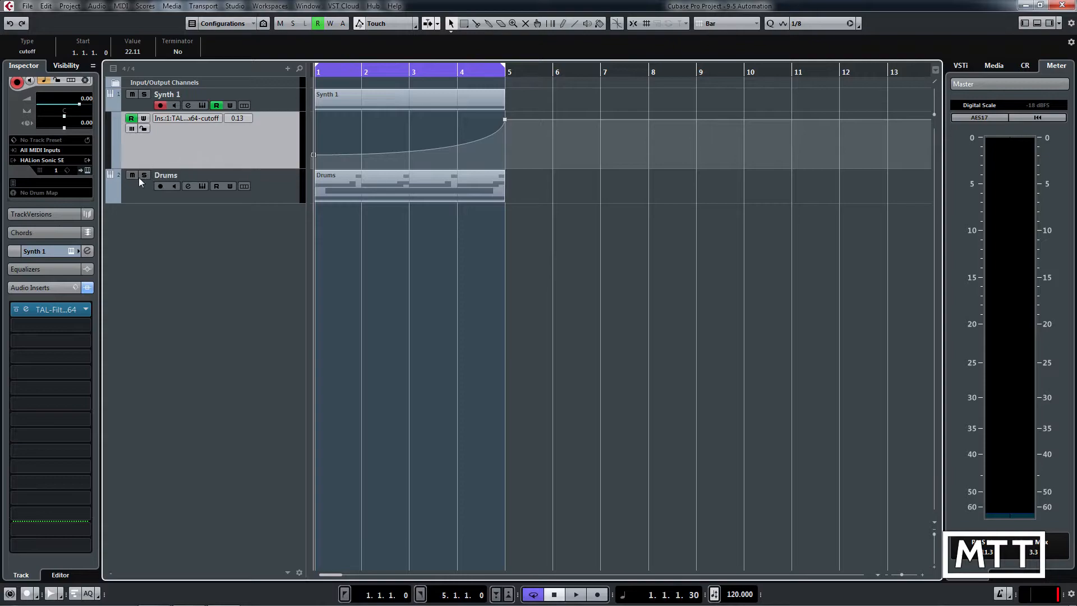
Step: Mute the Drums track, lower the curve's end slightly, and play back the sweep
{"action": "left_click", "coordinate": [132, 175]}
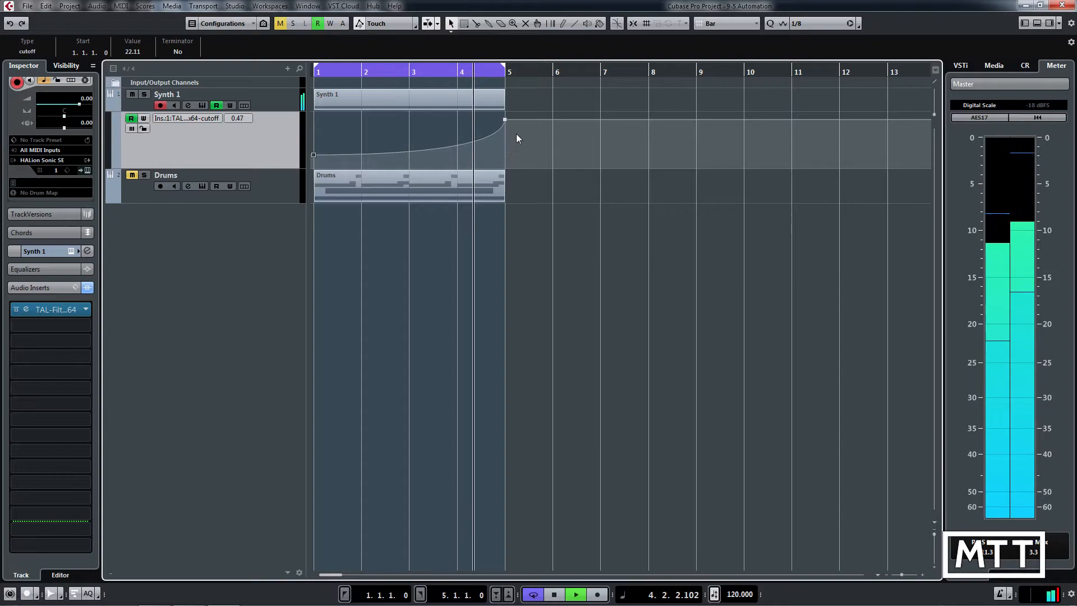
{"action": "left_click_drag", "start_coordinate": [505, 119], "coordinate": [506, 125]}
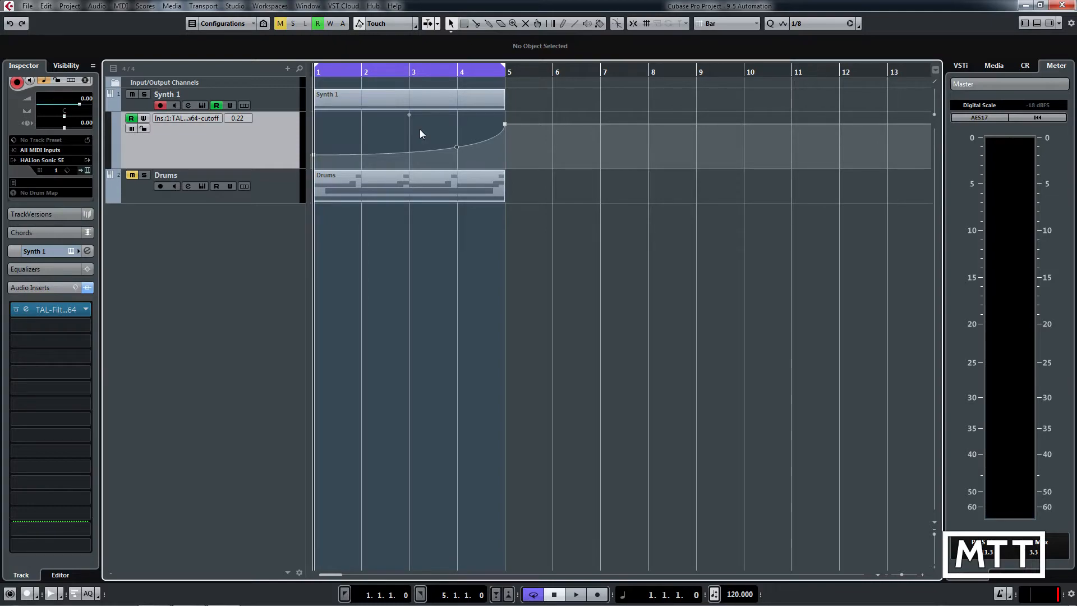
{"action": "left_click", "coordinate": [577, 594]}
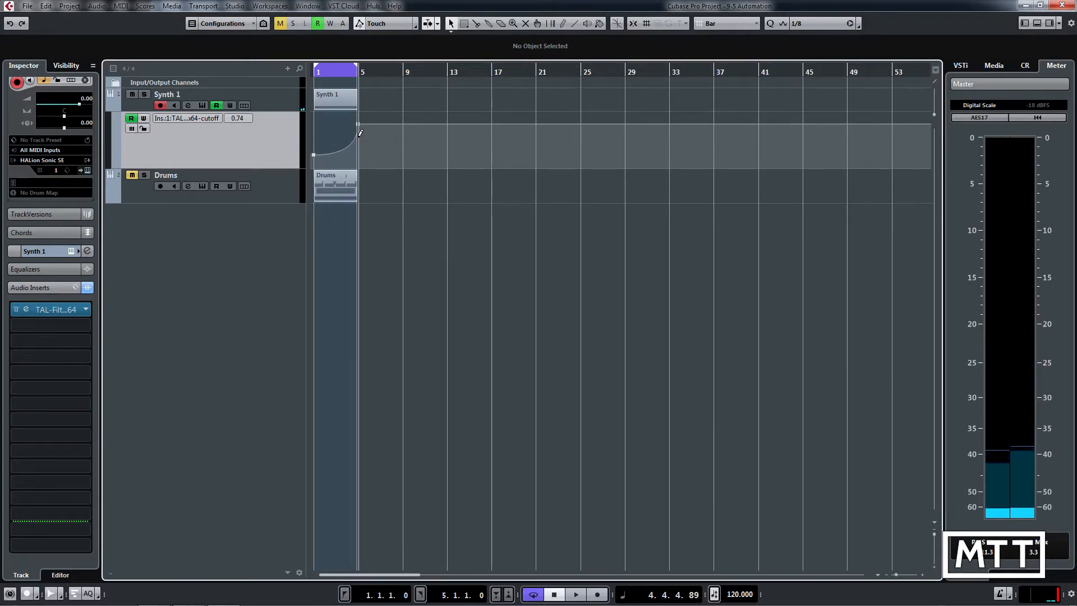
Step: Stretch the cutoff curve to bar 9 and repeat the Synth 1 part with automation
{"action": "left_click_drag", "start_coordinate": [358, 128], "coordinate": [400, 128]}
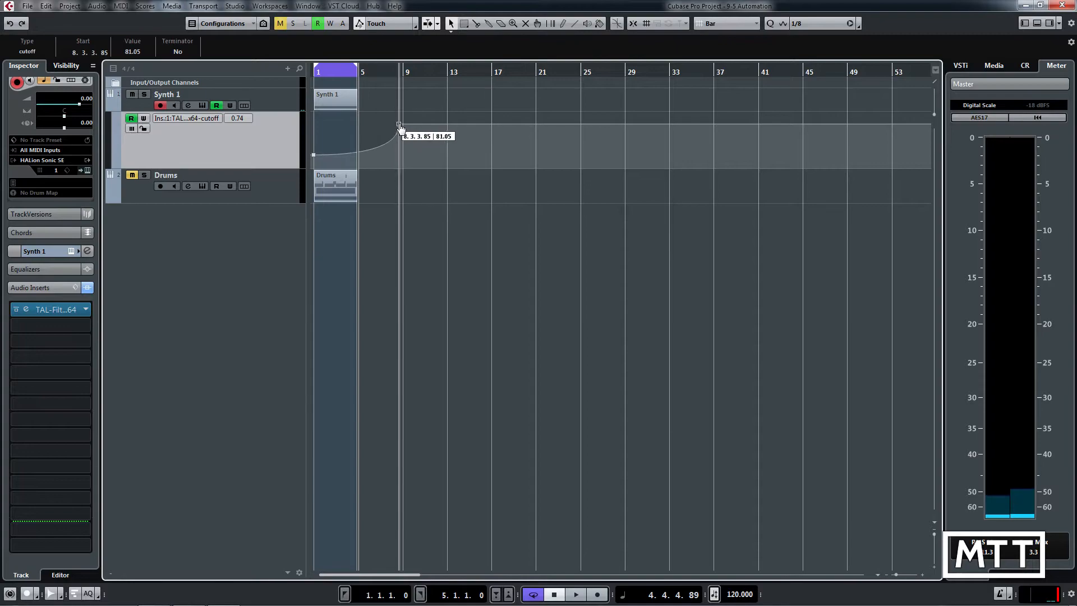
{"action": "left_click_drag", "start_coordinate": [400, 127], "coordinate": [404, 127]}
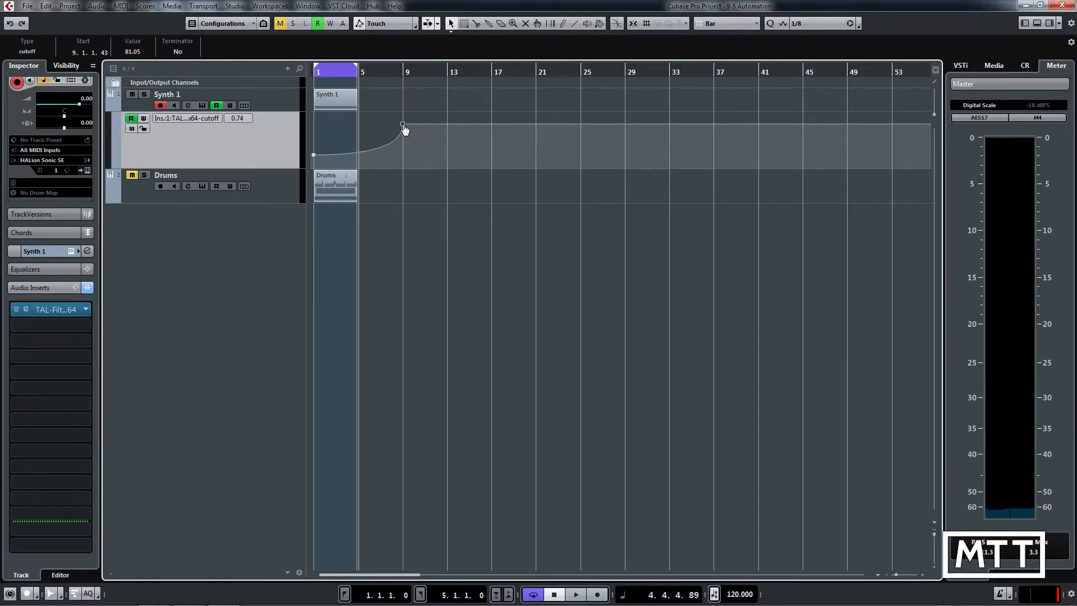
{"action": "left_click_drag", "start_coordinate": [404, 128], "coordinate": [357, 124]}
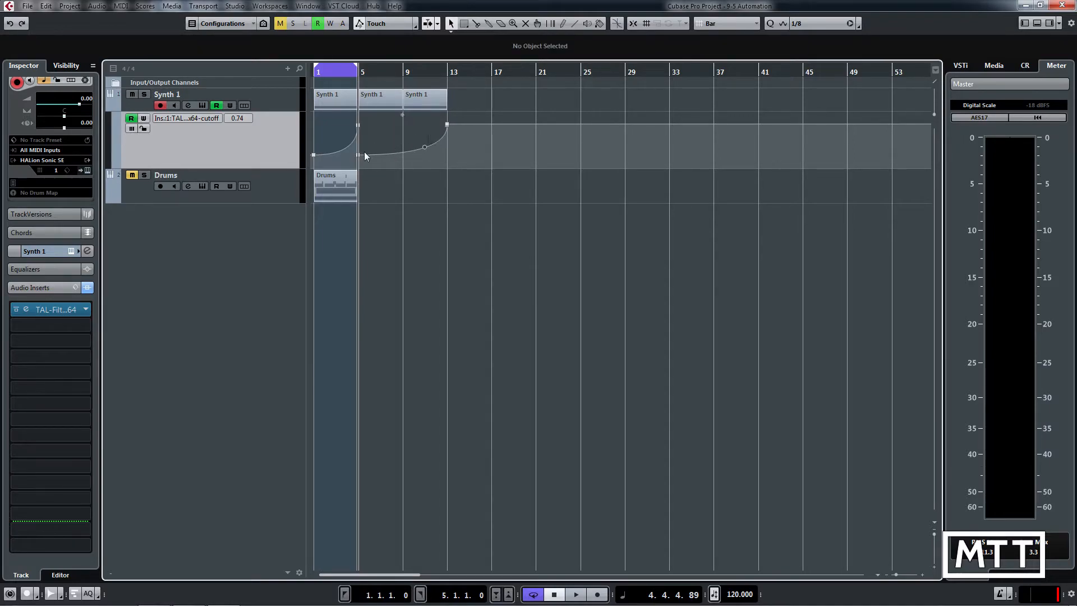
{"action": "mouse_move", "coordinate": [435, 139]}
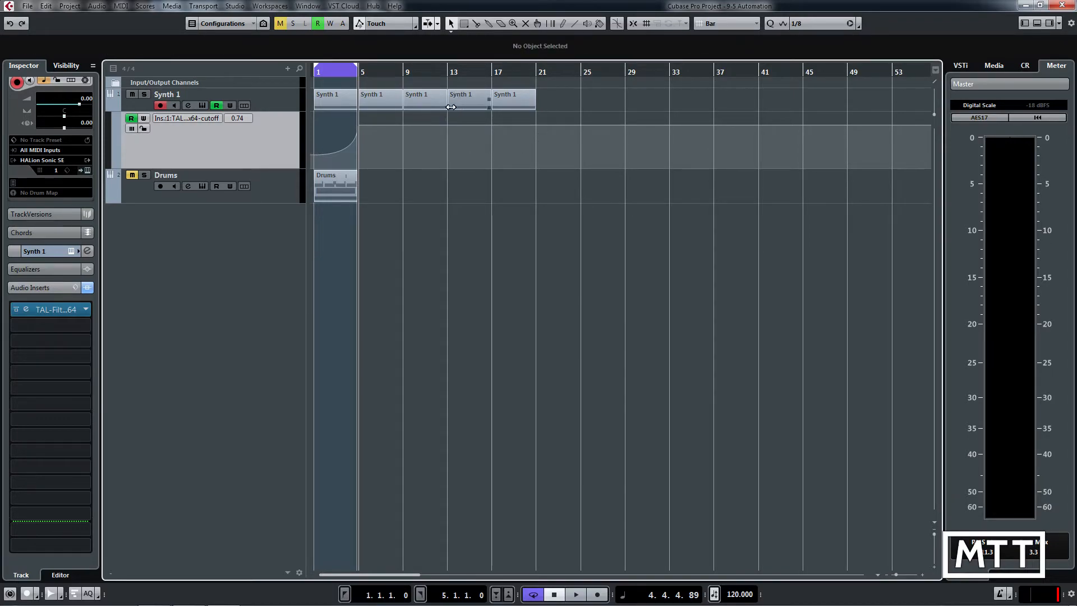
Step: Set the cutoff points at bars 9 and 13 to about 78
{"action": "left_click", "coordinate": [424, 100]}
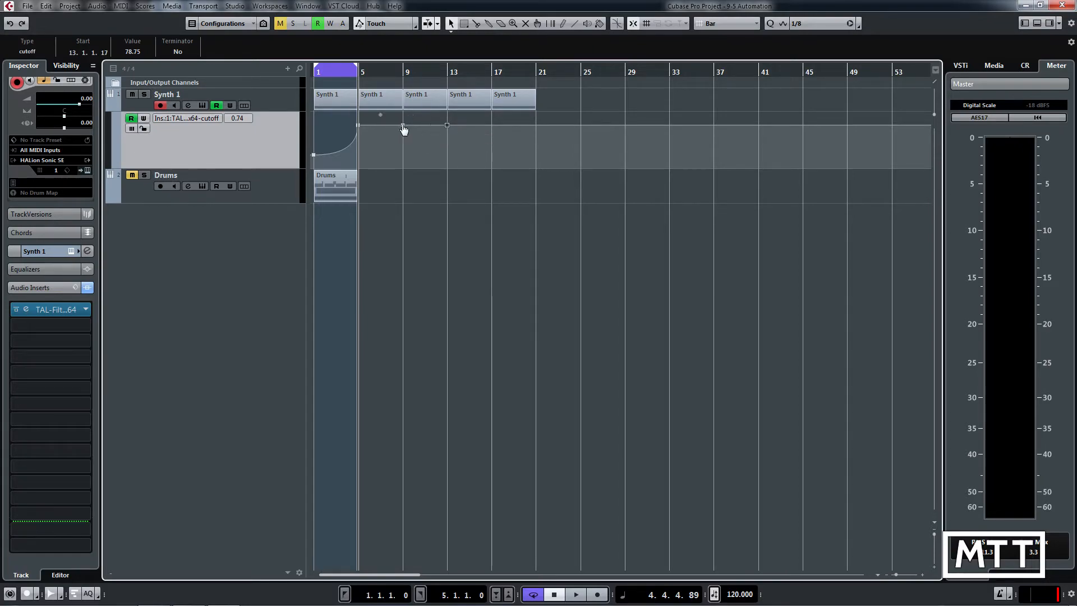
{"action": "left_click_drag", "start_coordinate": [380, 114], "coordinate": [404, 127]}
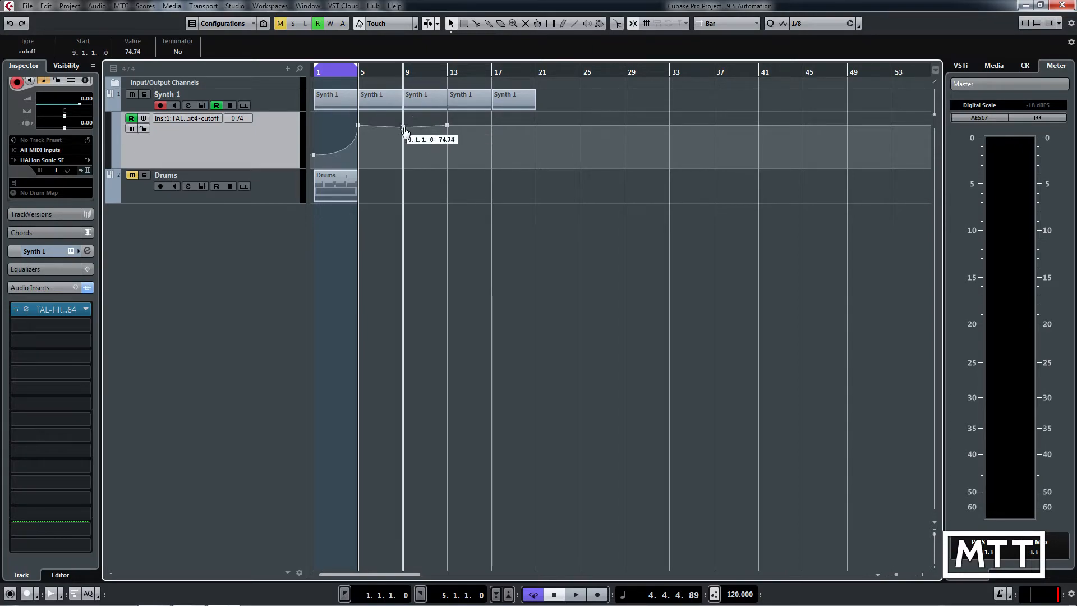
{"action": "left_click_drag", "start_coordinate": [402, 131], "coordinate": [402, 126]}
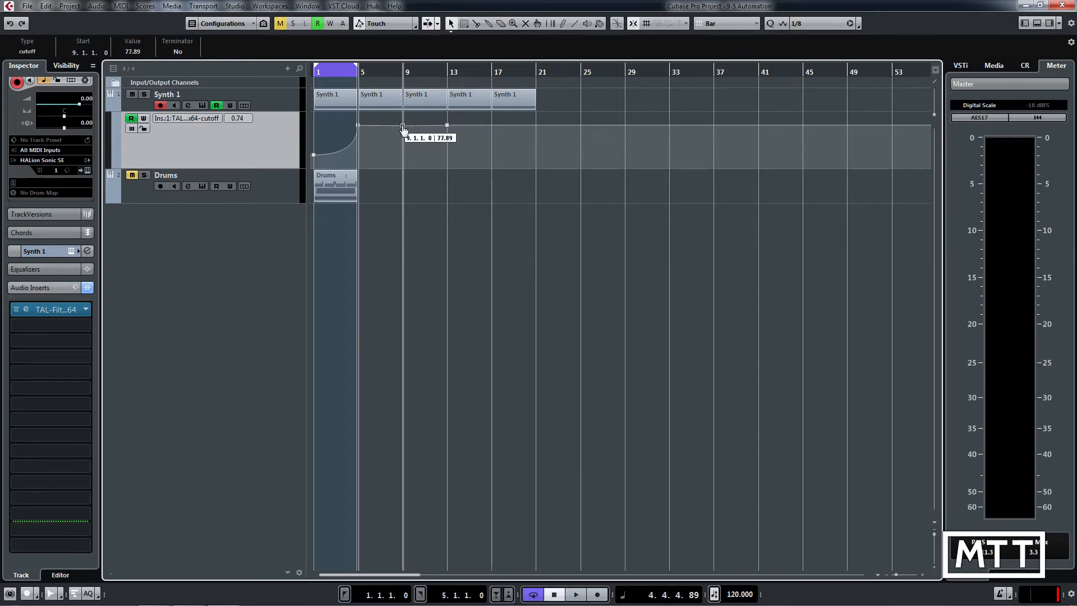
{"action": "left_click_drag", "start_coordinate": [403, 125], "coordinate": [449, 127]}
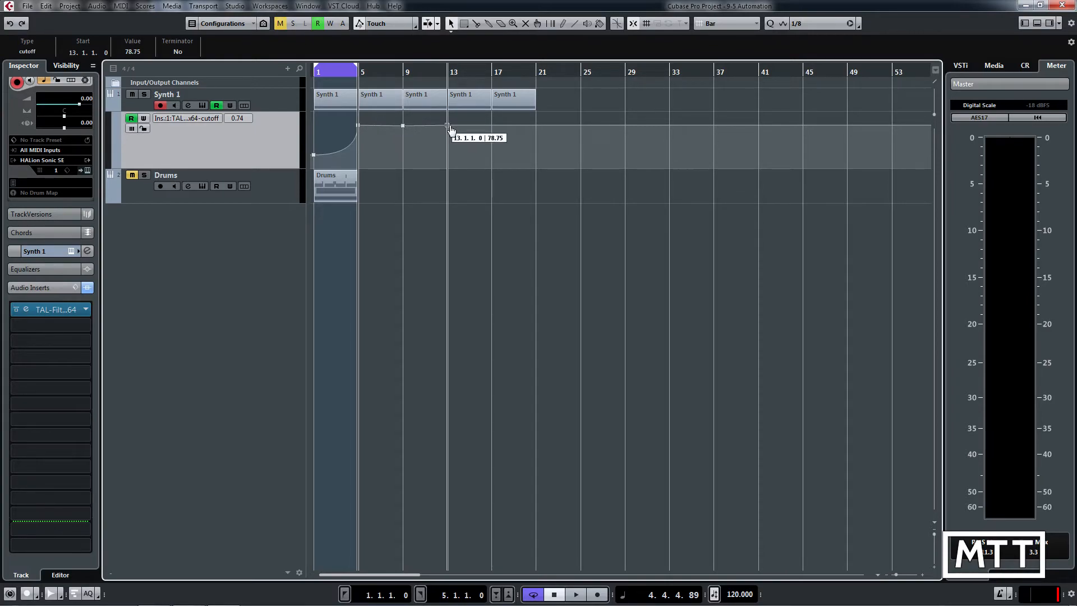
{"action": "left_click_drag", "start_coordinate": [446, 130], "coordinate": [447, 126]}
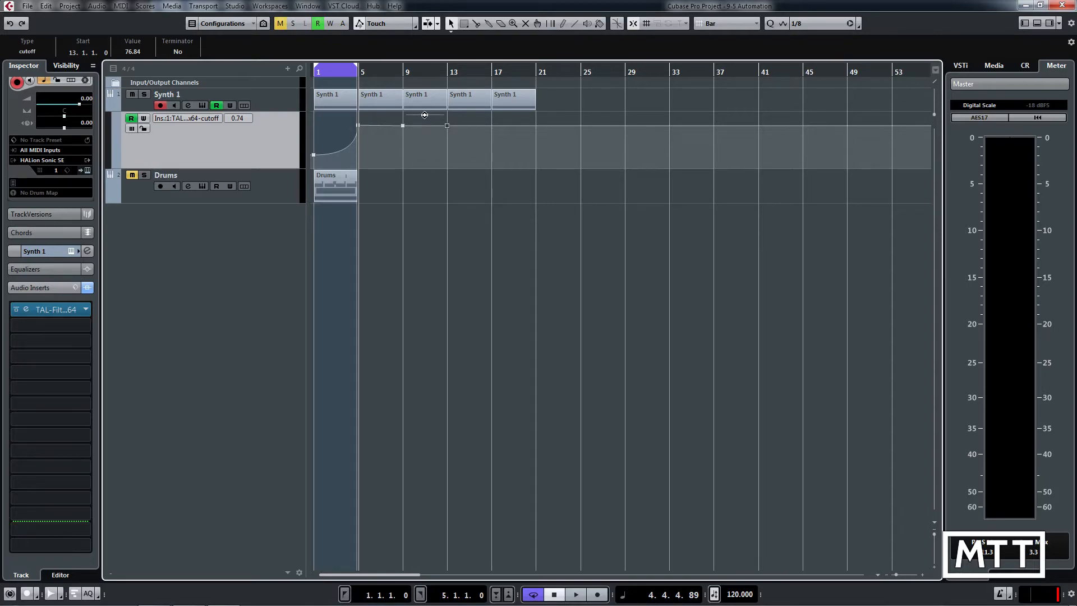
Step: Pull the line between bars 9 and 13 down to about 27, then deselect
{"action": "left_click_drag", "start_coordinate": [425, 114], "coordinate": [424, 124]}
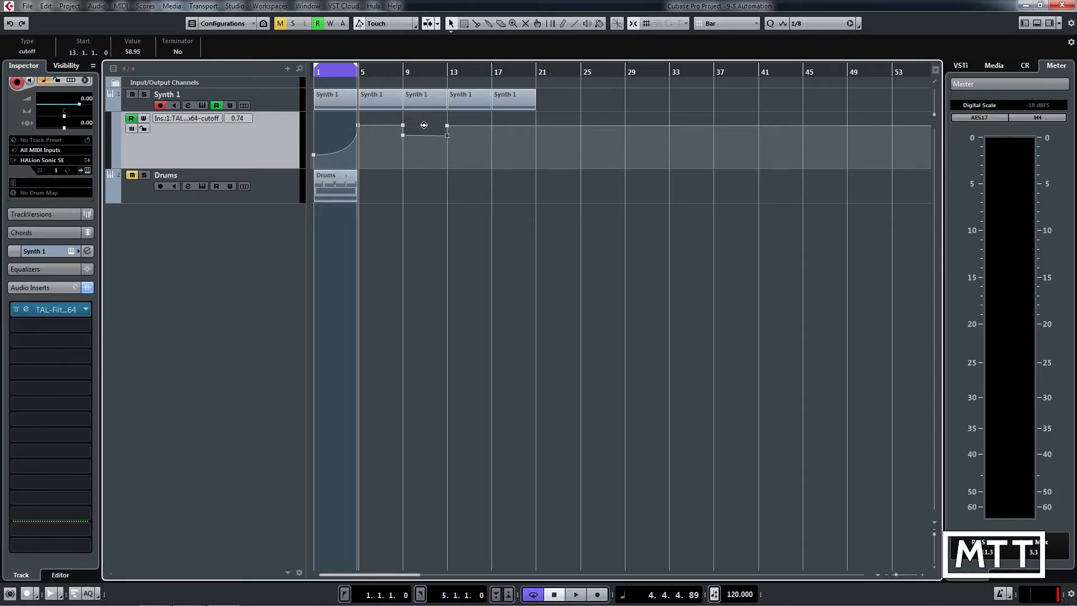
{"action": "left_click_drag", "start_coordinate": [424, 125], "coordinate": [423, 142]}
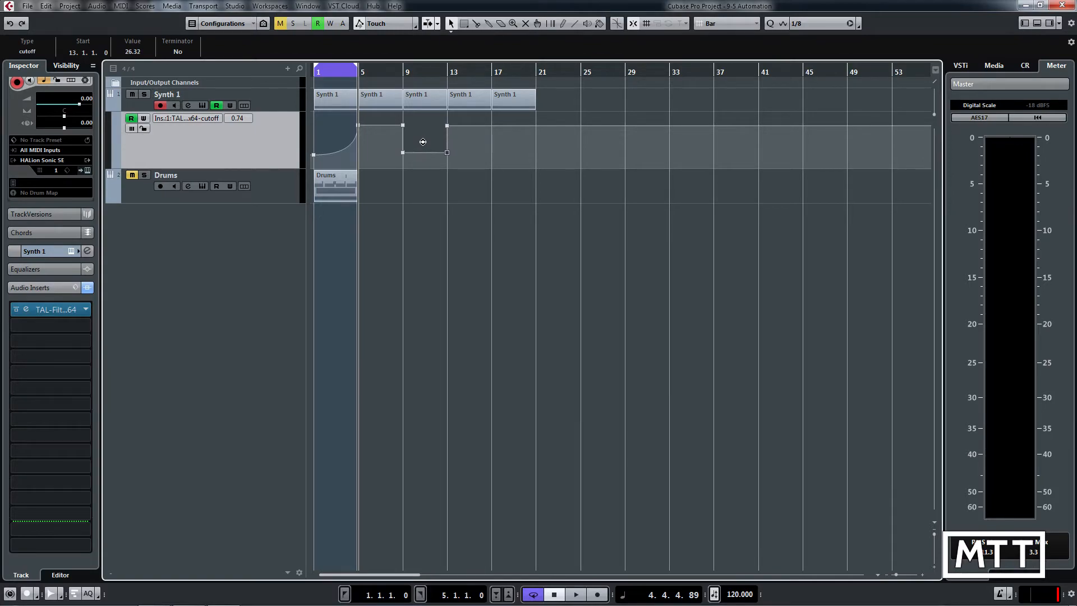
{"action": "left_click_drag", "start_coordinate": [422, 141], "coordinate": [425, 147]}
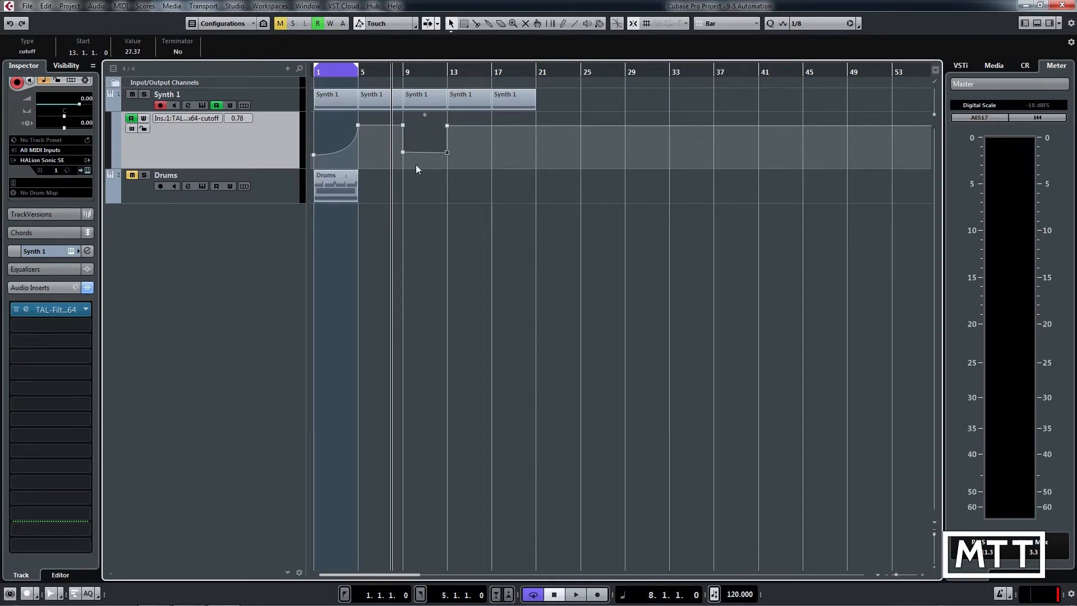
{"action": "left_click", "coordinate": [578, 595]}
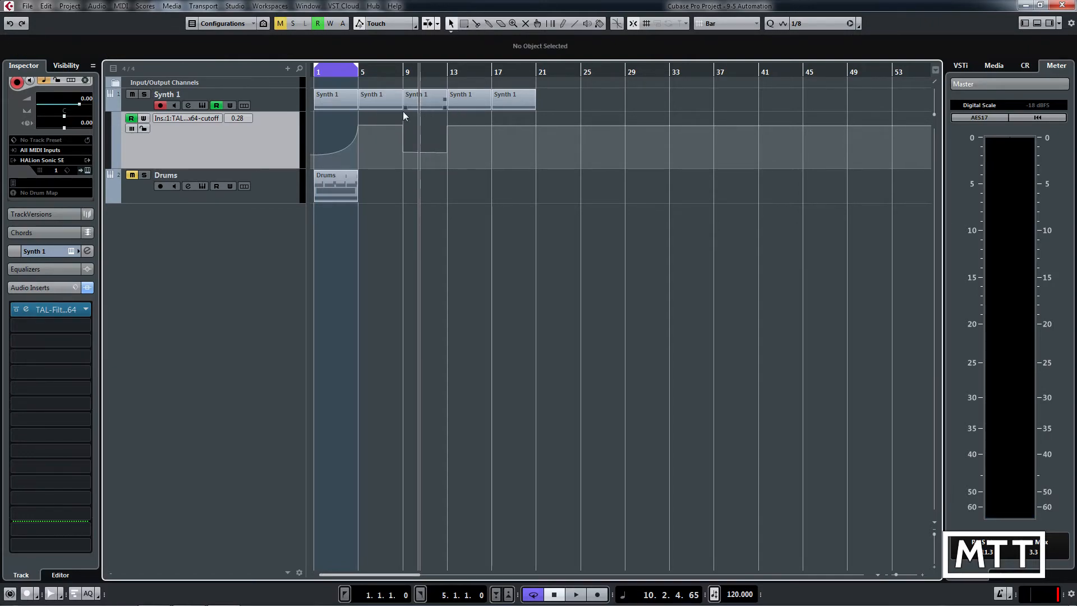
Step: Mark a time range from bar 8 to bar 14 over the Synth 1 cutoff lane
{"action": "left_click", "coordinate": [413, 124]}
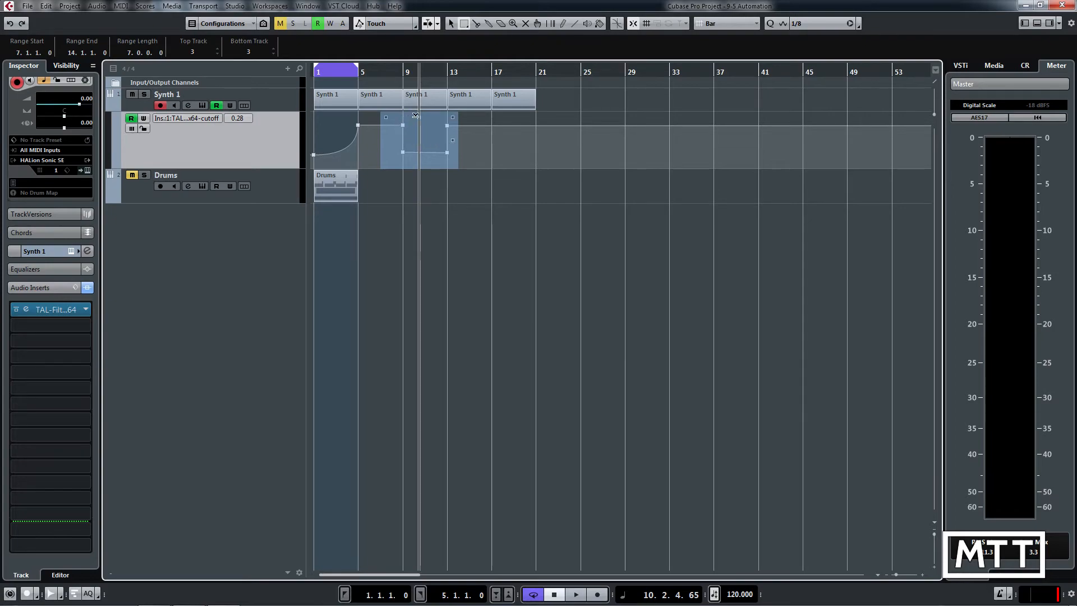
{"action": "left_click_drag", "start_coordinate": [416, 115], "coordinate": [383, 131]}
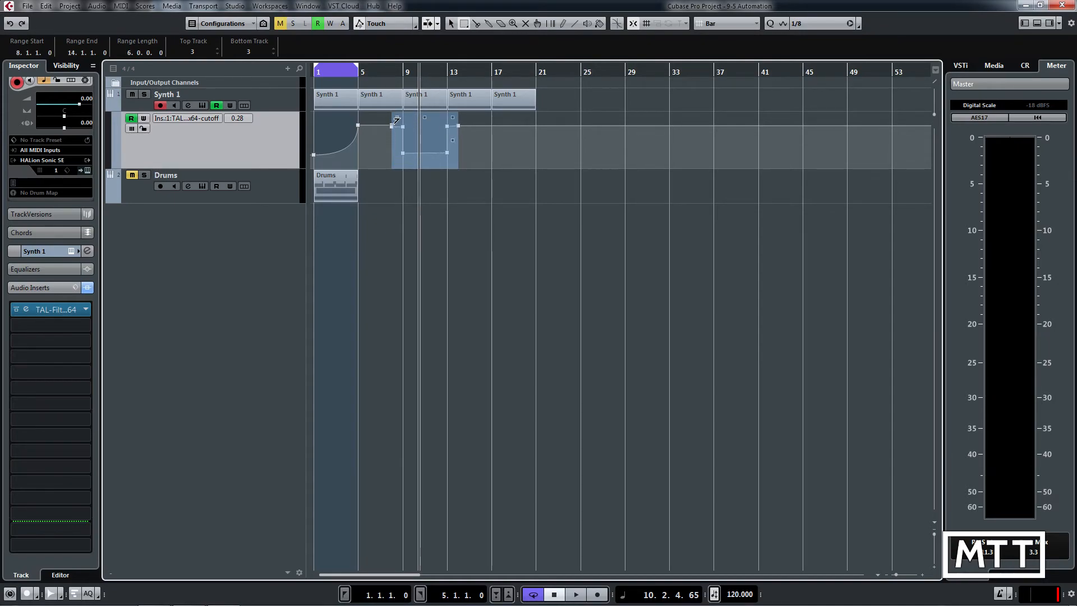
{"action": "mouse_move", "coordinate": [453, 118]}
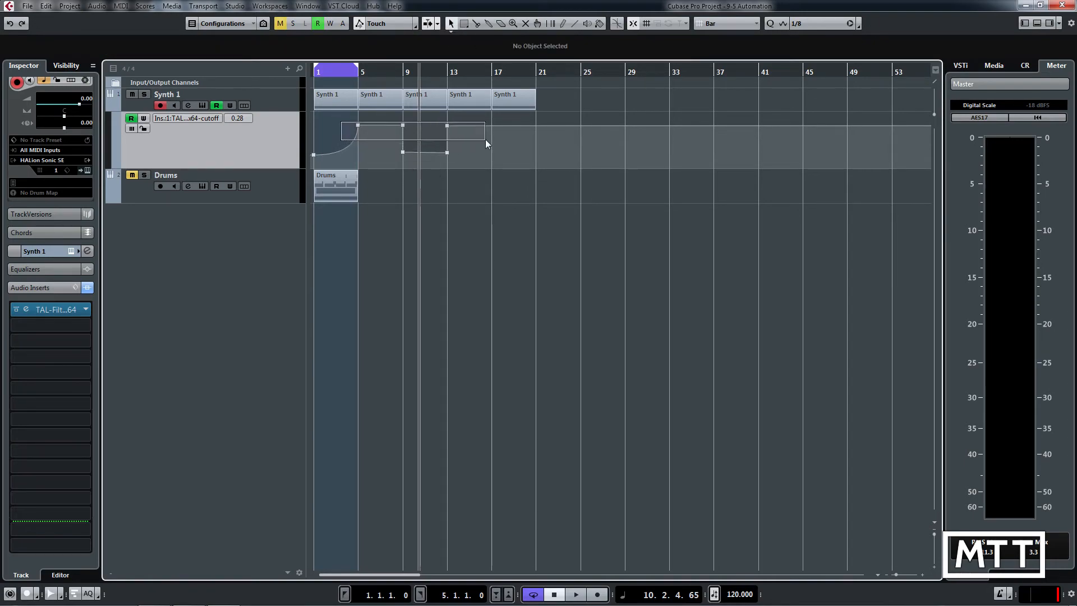
Step: Raise the flat cutoff points from bar 5 onward to full level, then pick Range Selection
{"action": "left_click", "coordinate": [447, 126]}
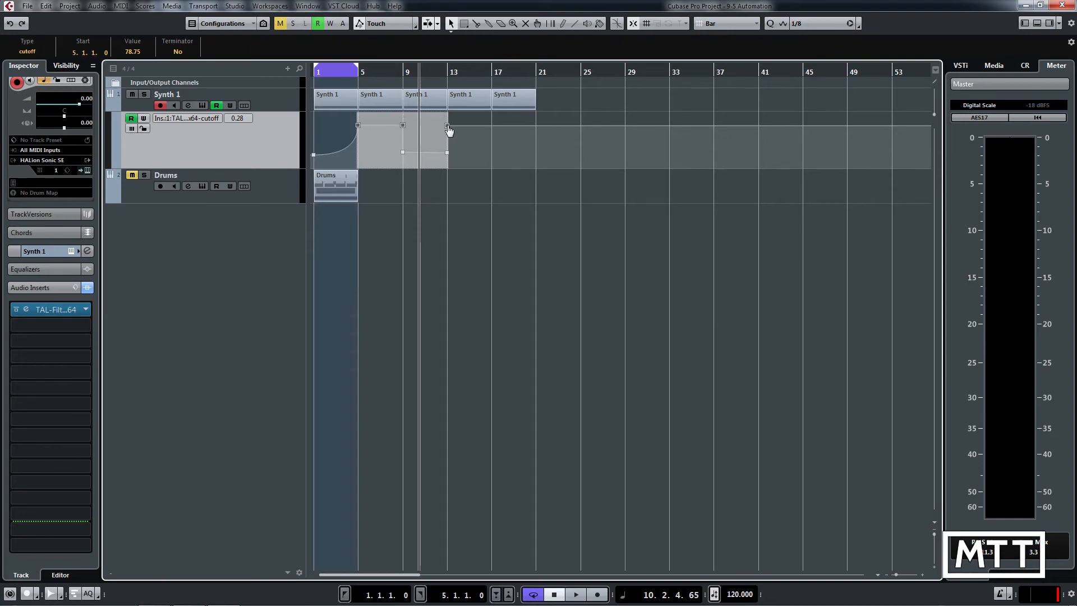
{"action": "left_click_drag", "start_coordinate": [447, 127], "coordinate": [447, 117]}
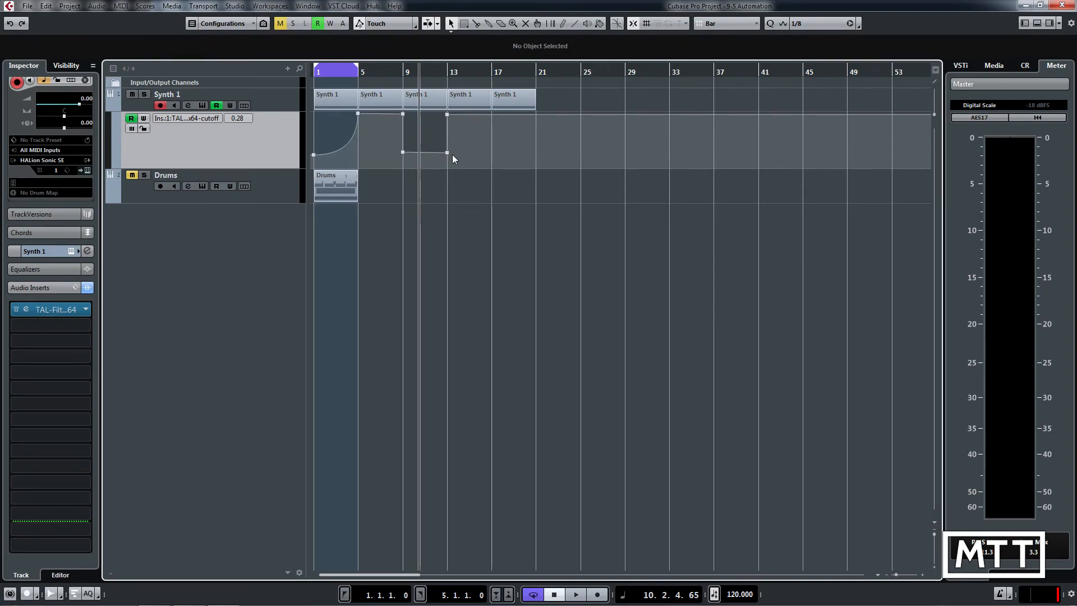
{"action": "mouse_move", "coordinate": [462, 159]}
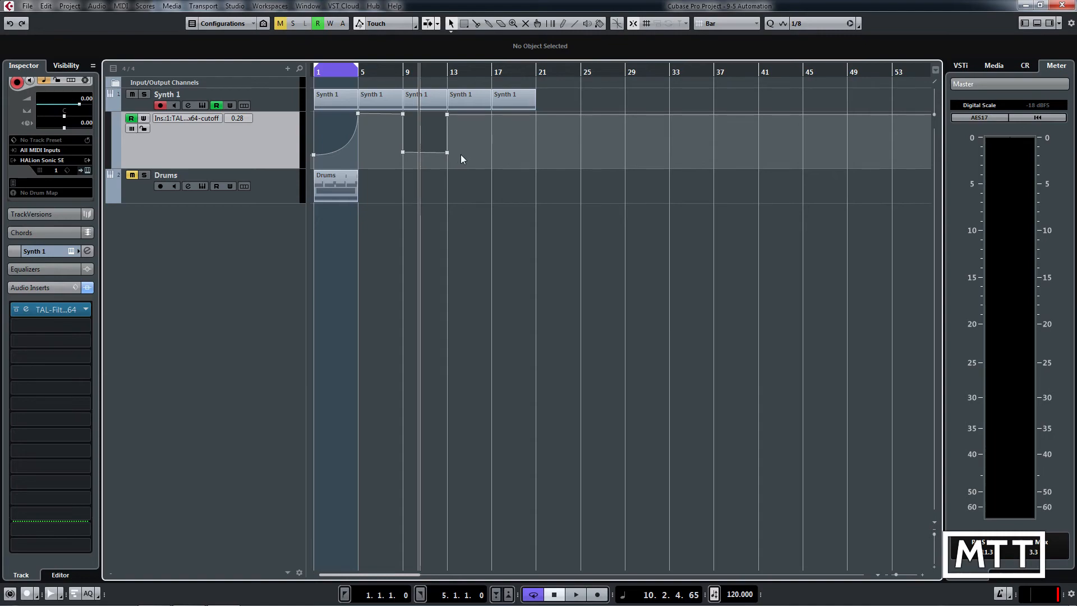
{"action": "mouse_move", "coordinate": [460, 166]}
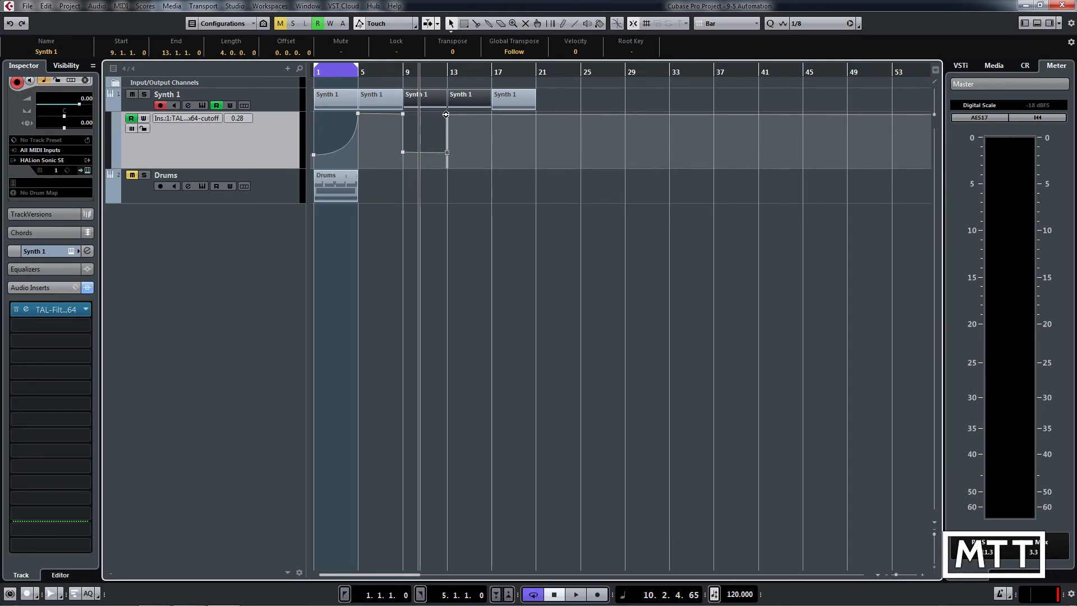
{"action": "mouse_move", "coordinate": [474, 131]}
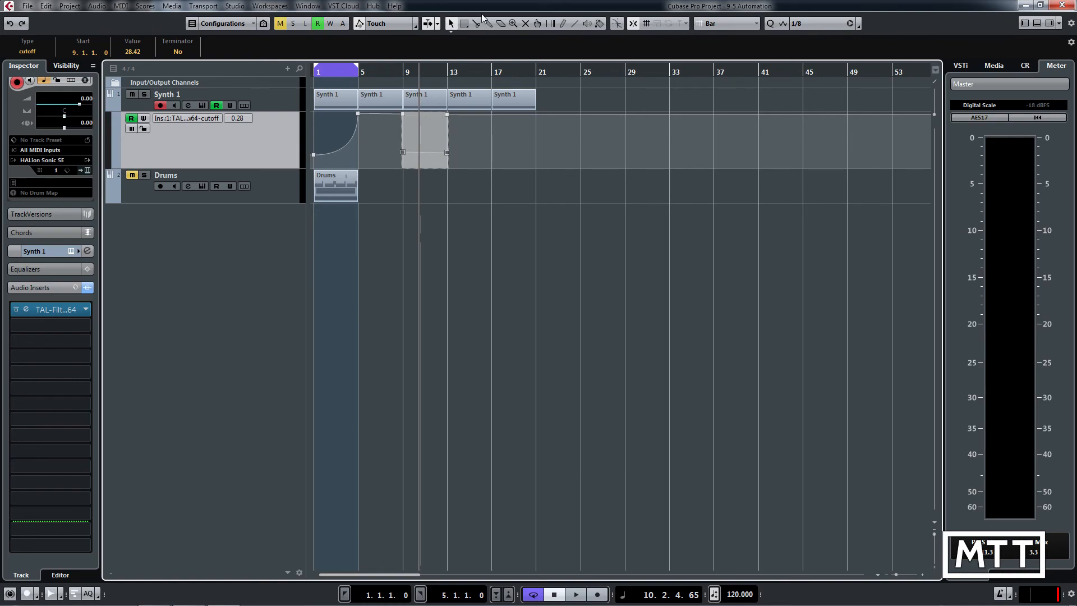
{"action": "left_click", "coordinate": [467, 23]}
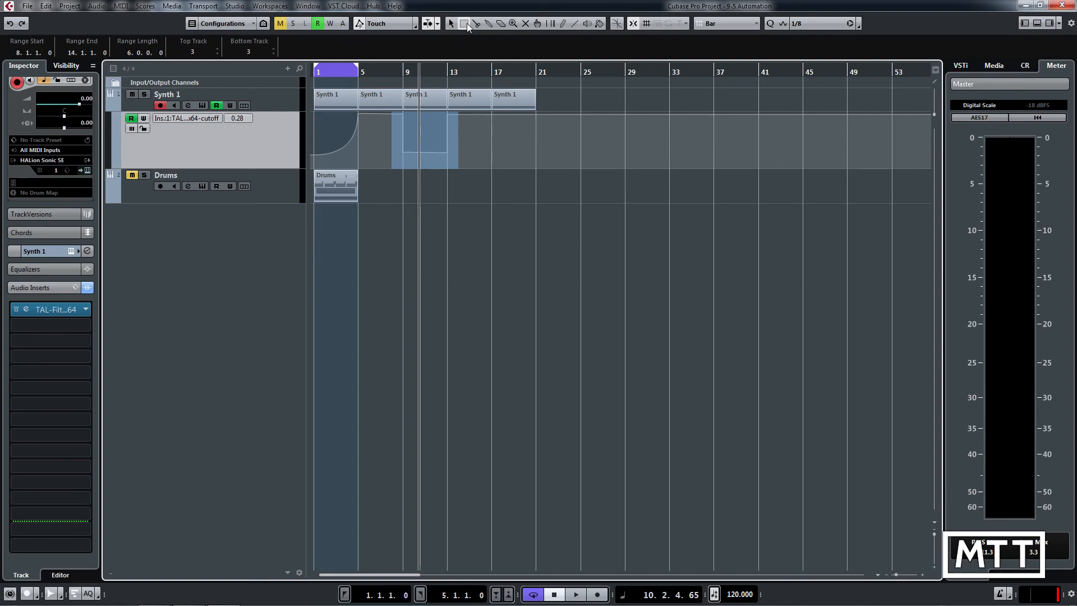
{"action": "mouse_move", "coordinate": [463, 24]}
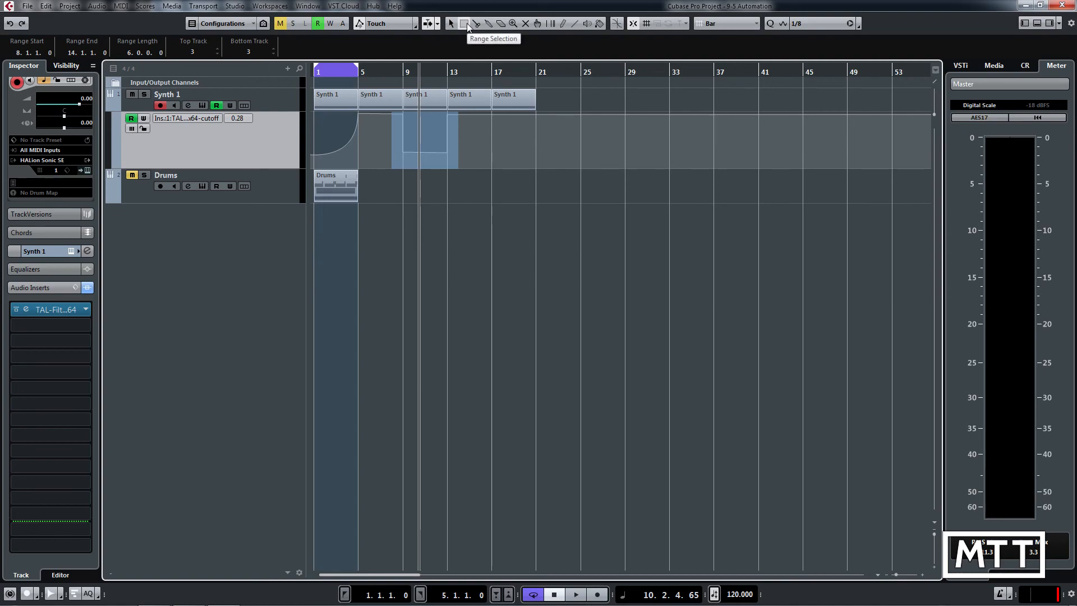